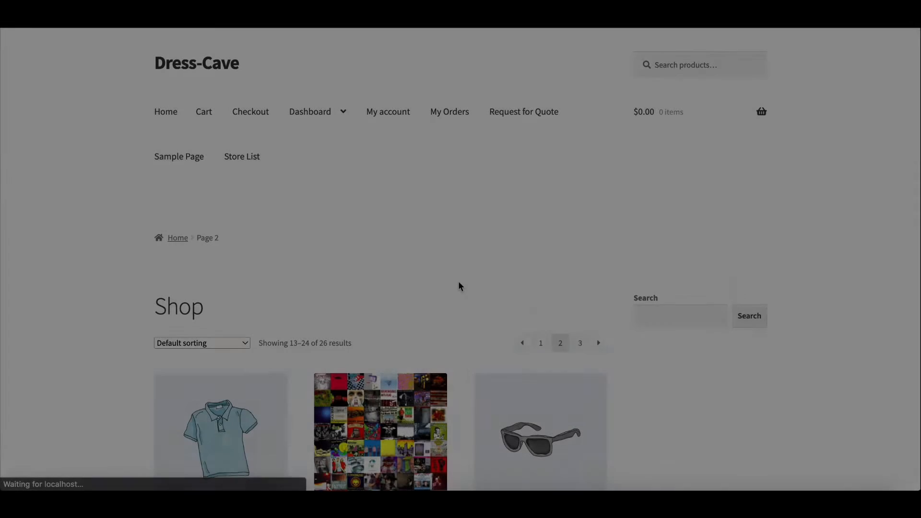
# - Browse down page 2 of the shop and open the T-Shirt – Green product
pyautogui.scroll(-3)
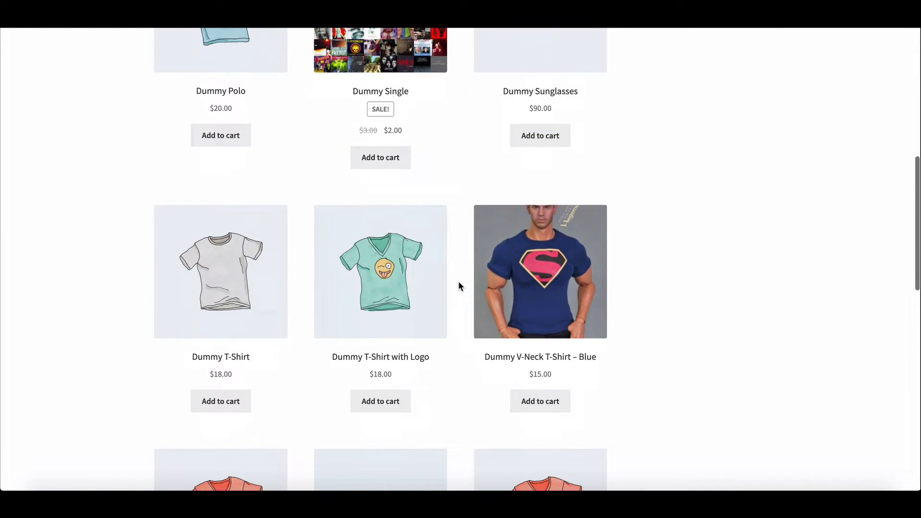
pyautogui.scroll(-3)
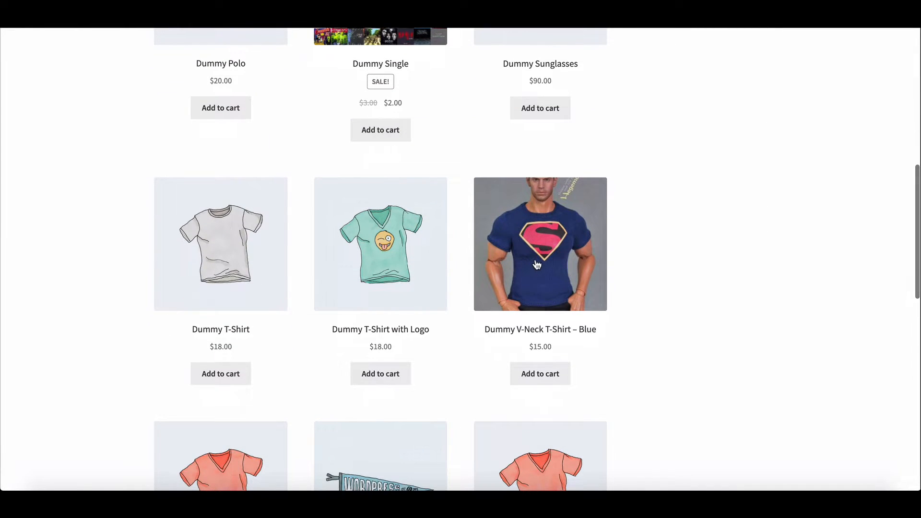
pyautogui.moveTo(398, 279)
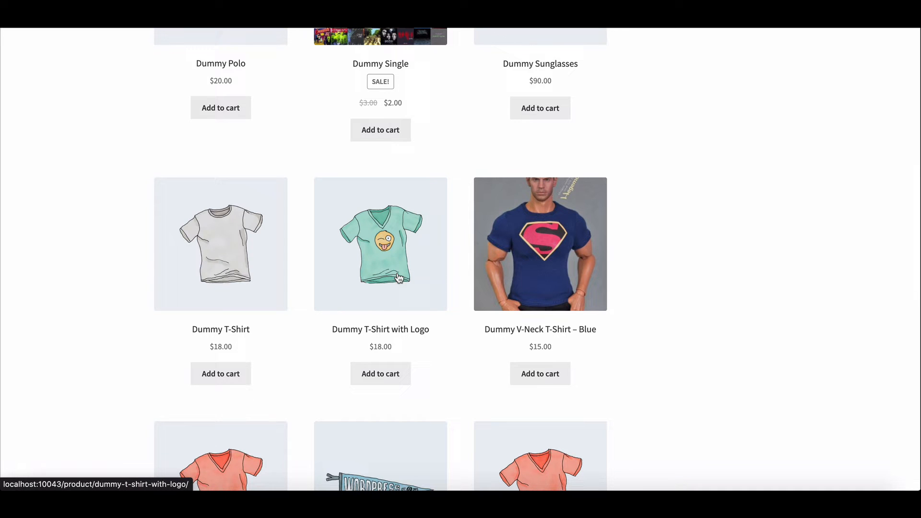
pyautogui.scroll(-3)
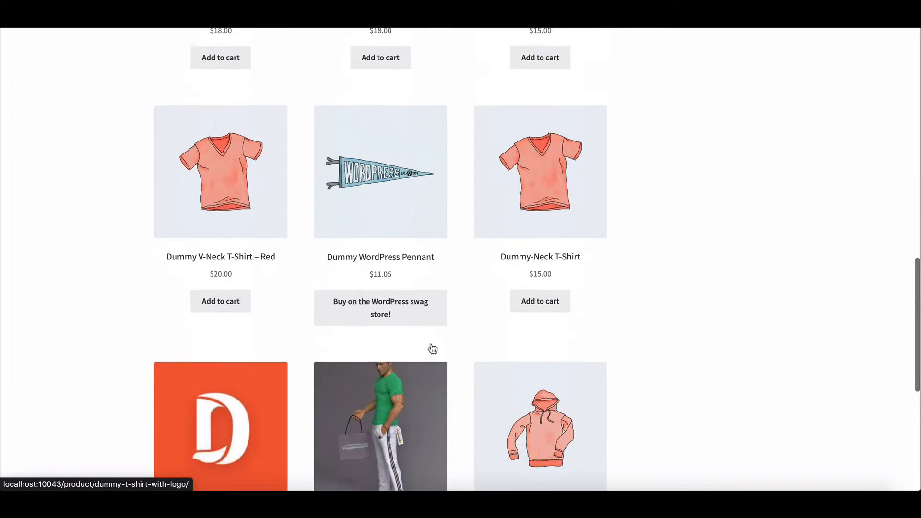
pyautogui.scroll(-3)
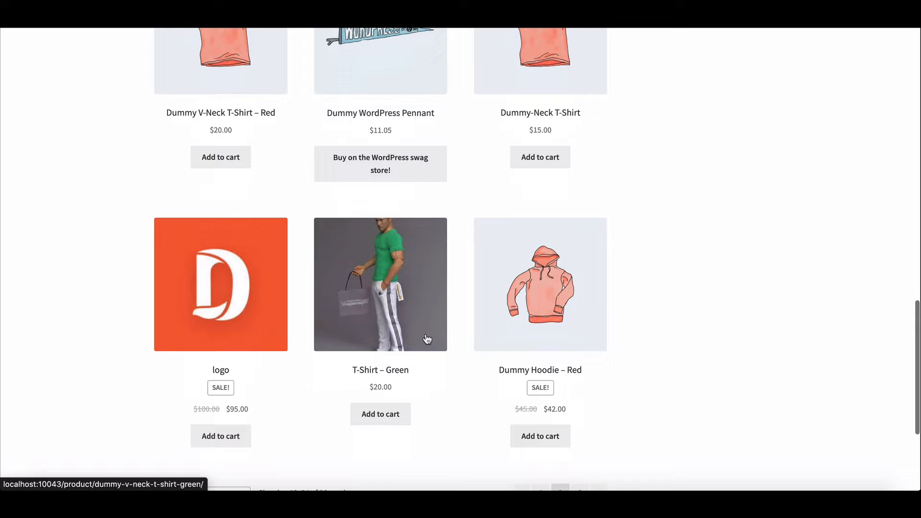
pyautogui.click(380, 284)
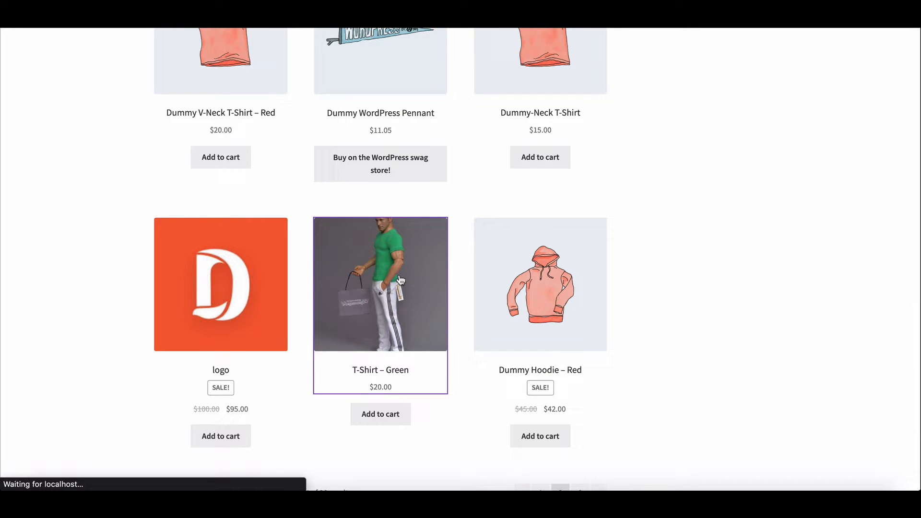
# - Check that T-Shirt – Green is categorised only as Round Neck and T-Shirt
pyautogui.click(380, 285)
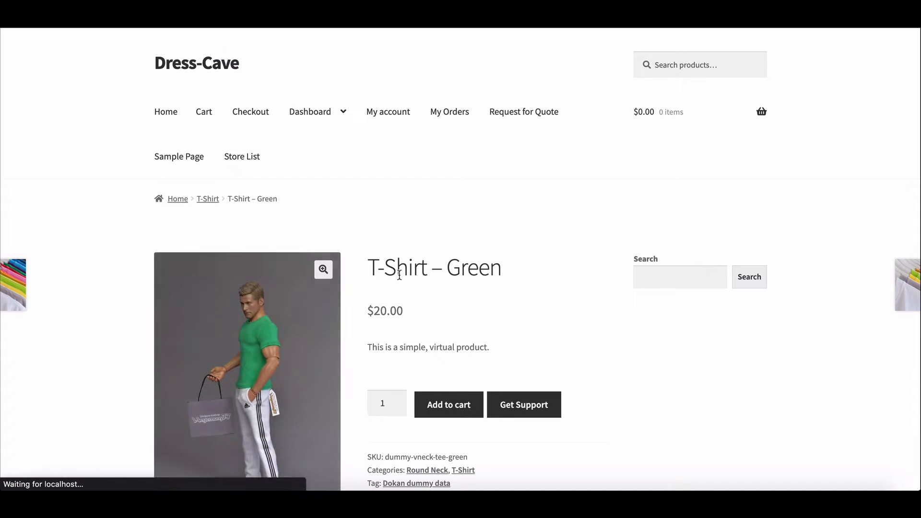
pyautogui.scroll(-3)
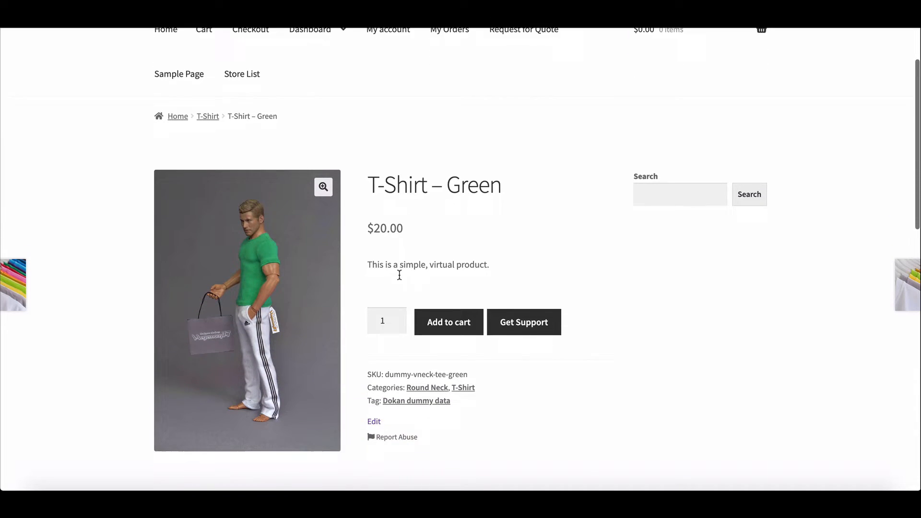
pyautogui.scroll(-3)
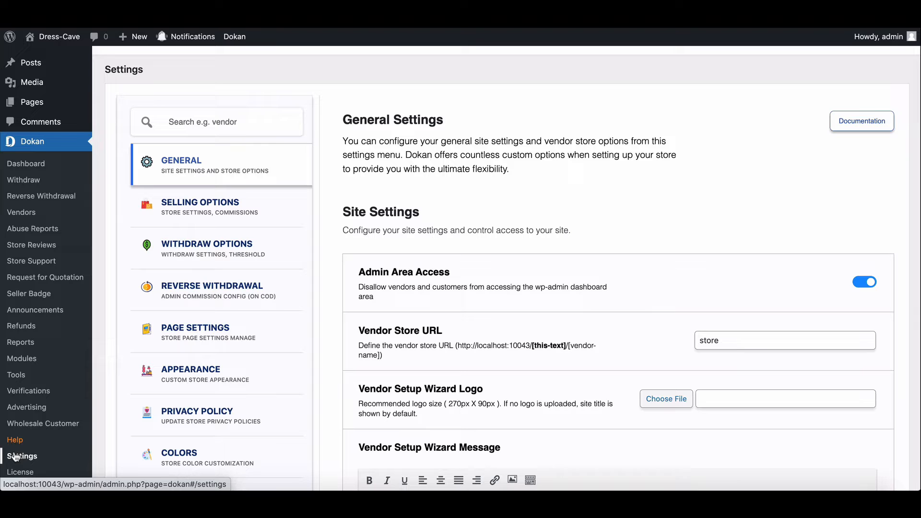
# - Set Selling Options' Product Category Selection to Multiple and save the settings
pyautogui.click(221, 207)
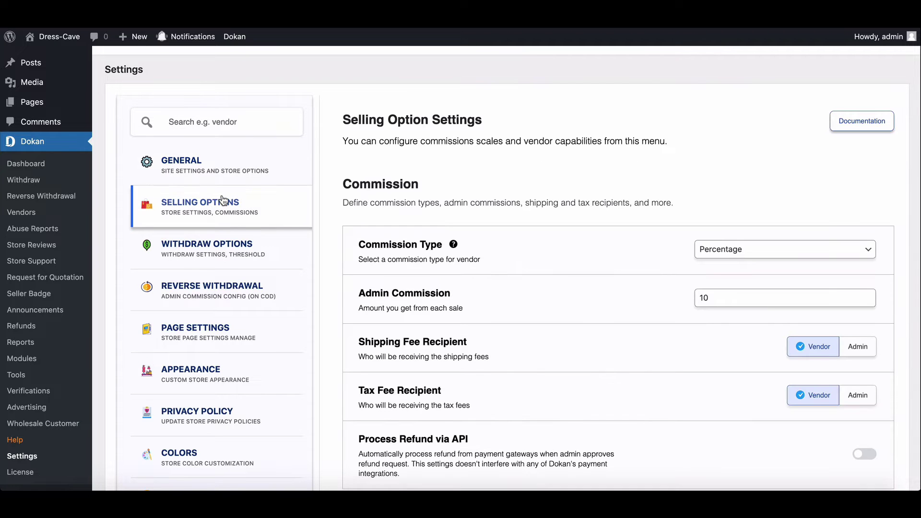
pyautogui.scroll(-3)
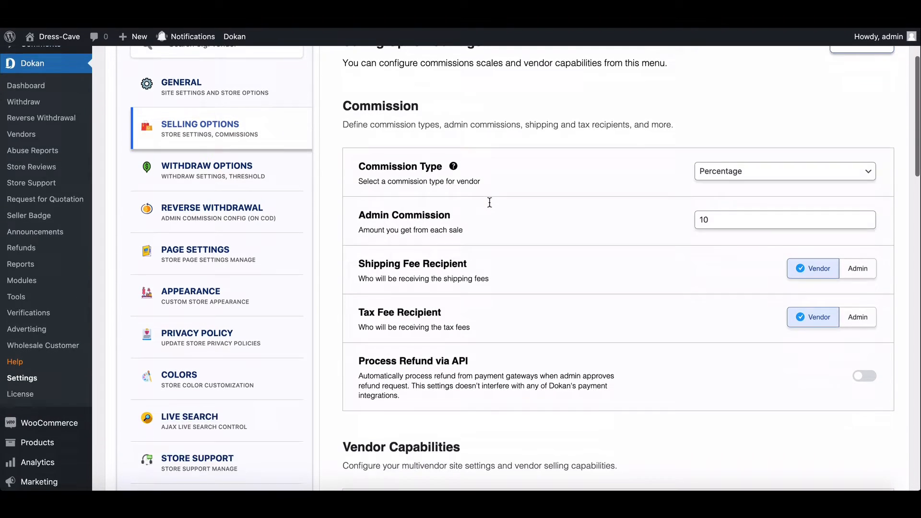
pyautogui.scroll(-3)
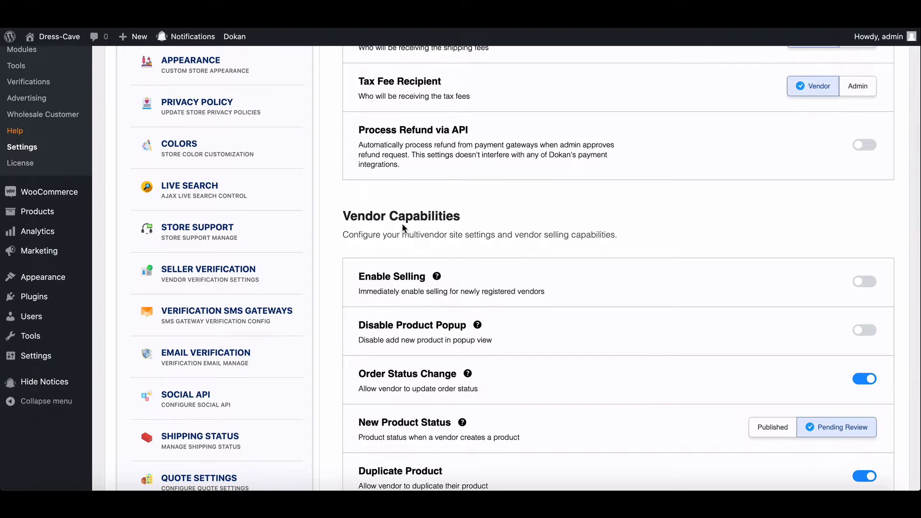
pyautogui.scroll(-3)
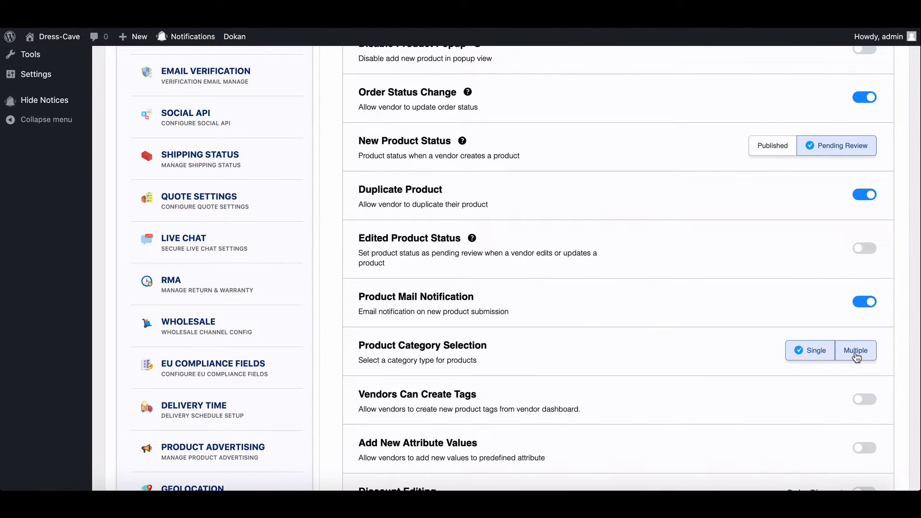
pyautogui.click(856, 350)
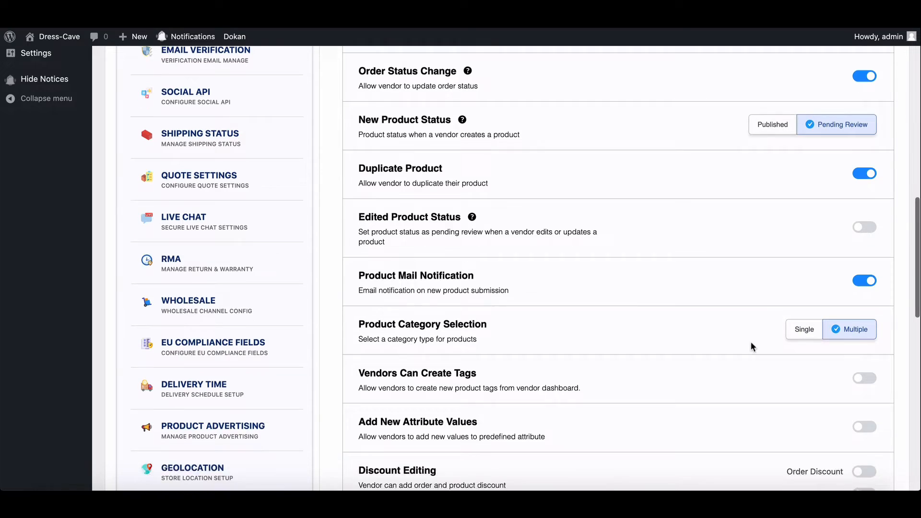
pyautogui.scroll(-3)
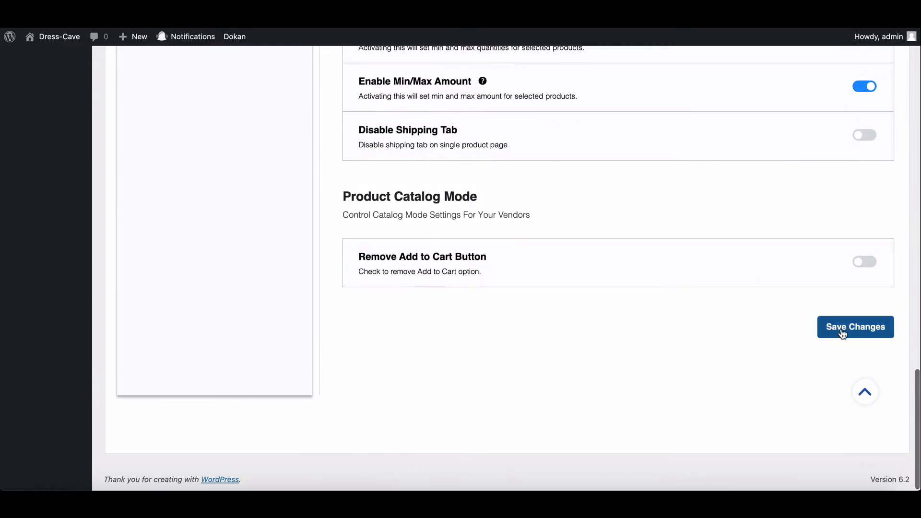
pyautogui.click(856, 327)
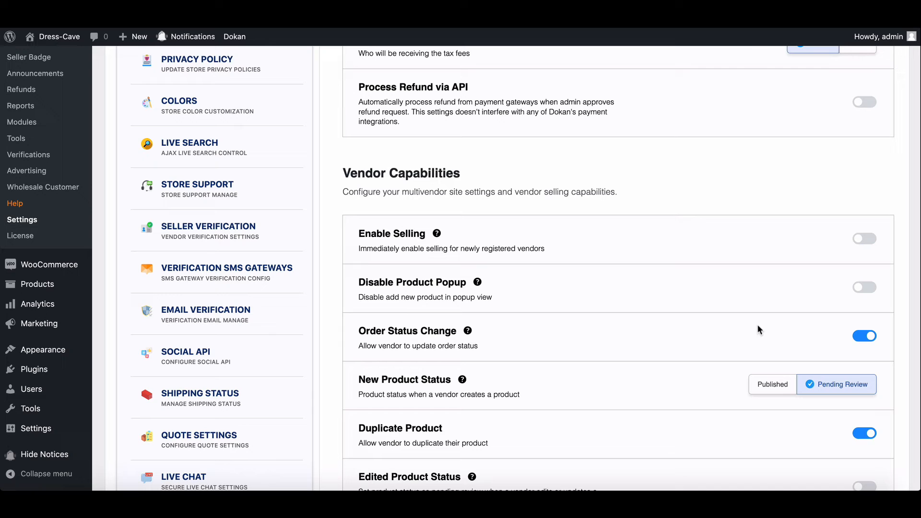
pyautogui.moveTo(198, 301)
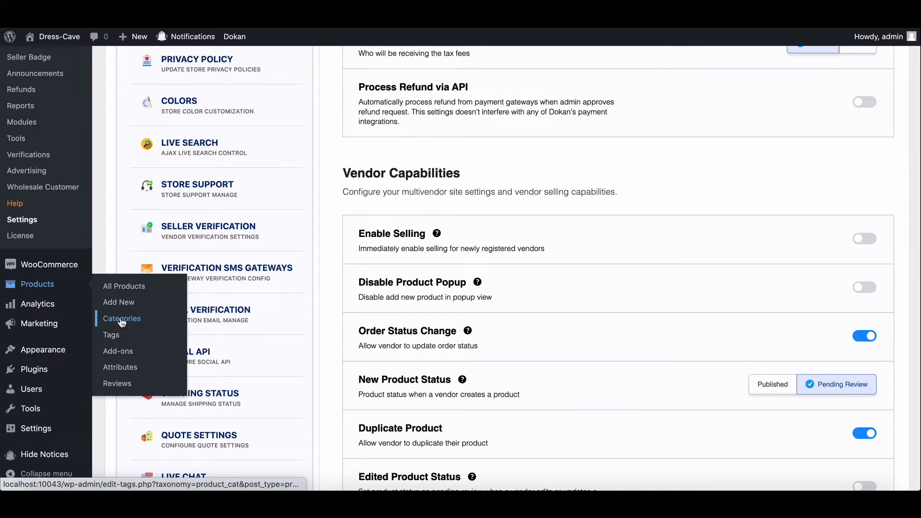
# - Visit the Products › Categories page, then the storefront vendor Dashboard
pyautogui.click(121, 319)
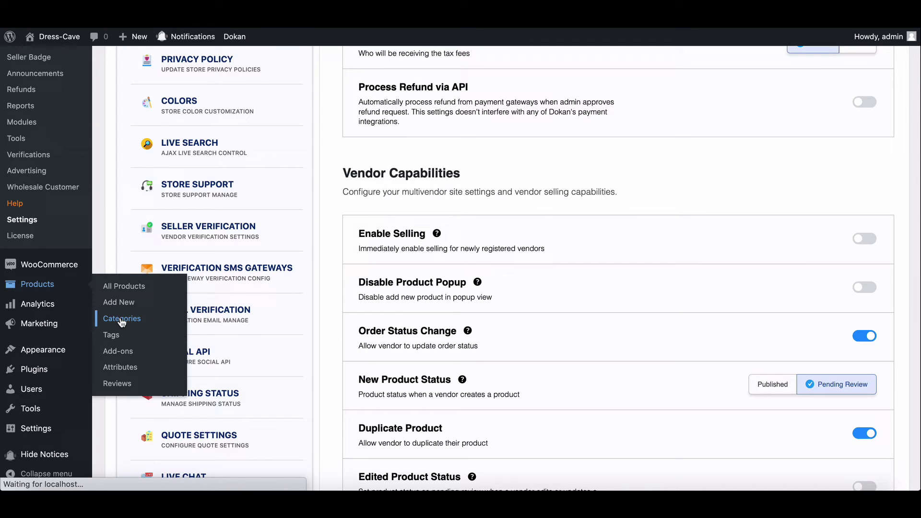
pyautogui.click(121, 319)
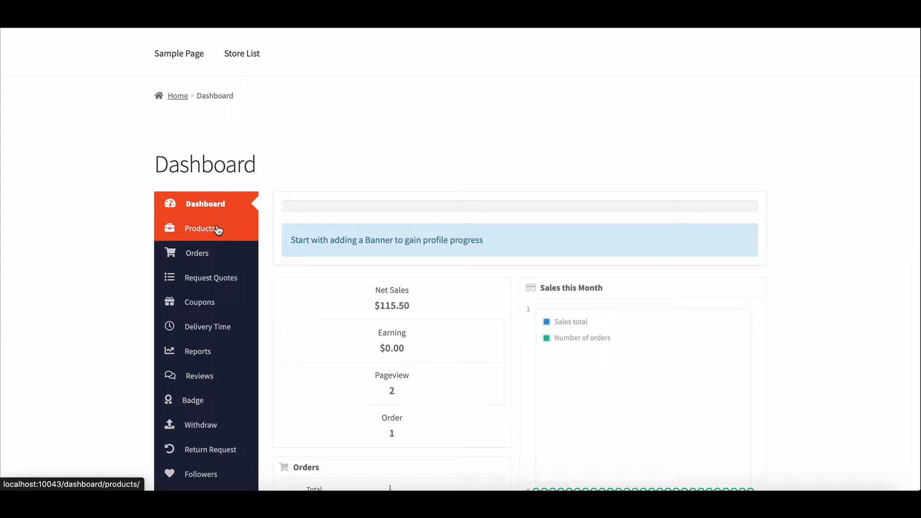
# - Open the vendor product list and edit Dummy V-Neck T-Shirt – Blue
pyautogui.click(200, 229)
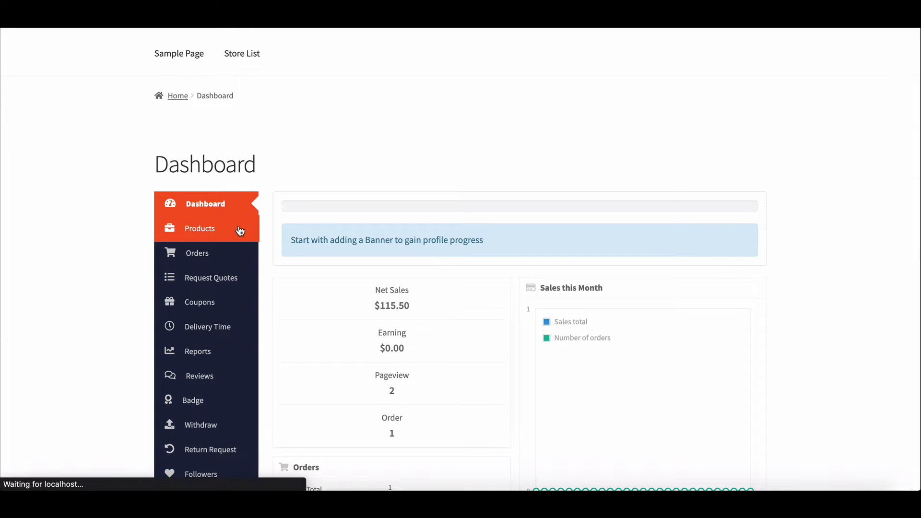
pyautogui.click(199, 228)
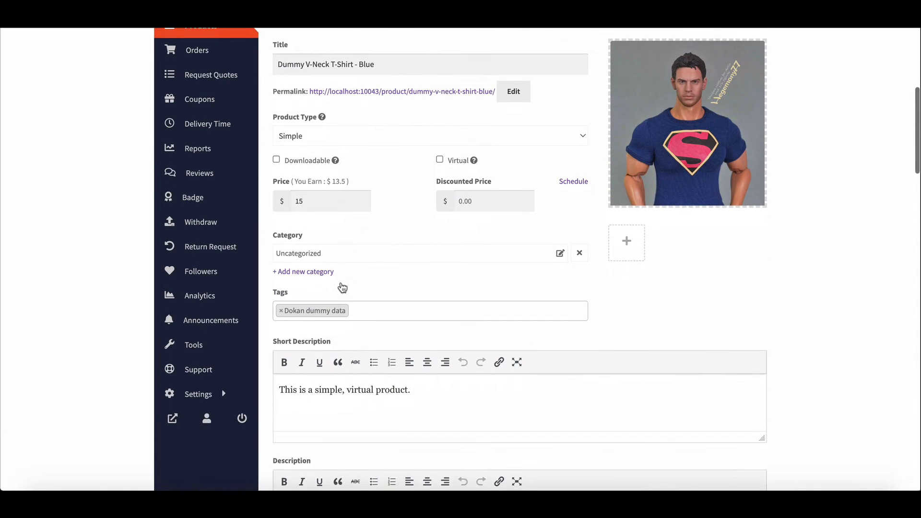
# - Add the Clothing › Accessories category to the product
pyautogui.click(303, 272)
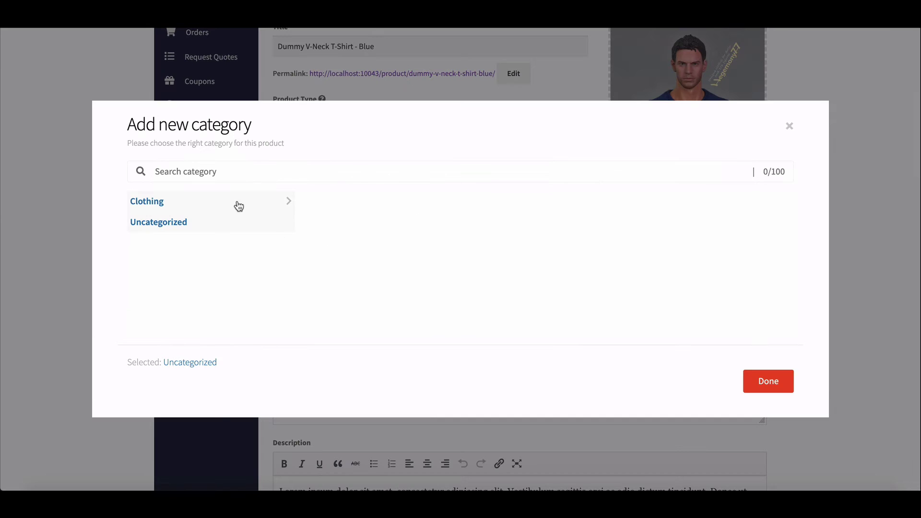
pyautogui.click(146, 201)
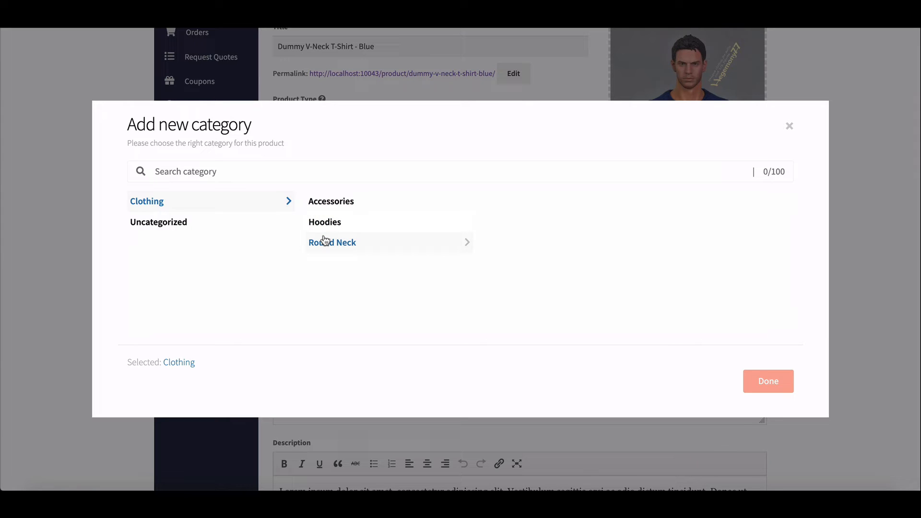
pyautogui.moveTo(324, 239)
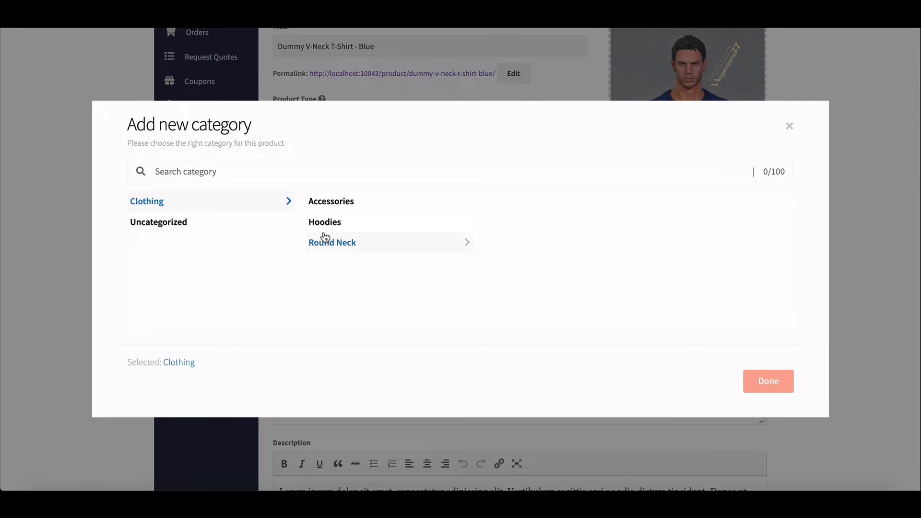
pyautogui.click(331, 201)
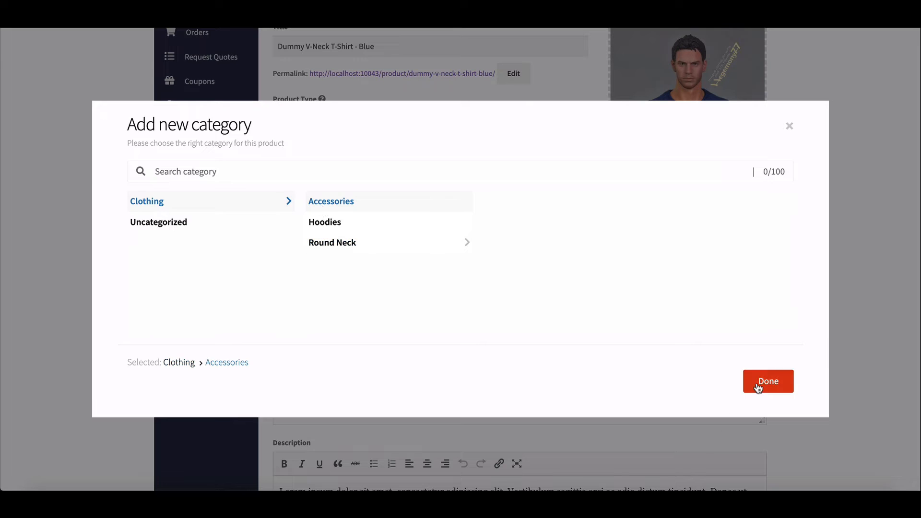
pyautogui.click(768, 381)
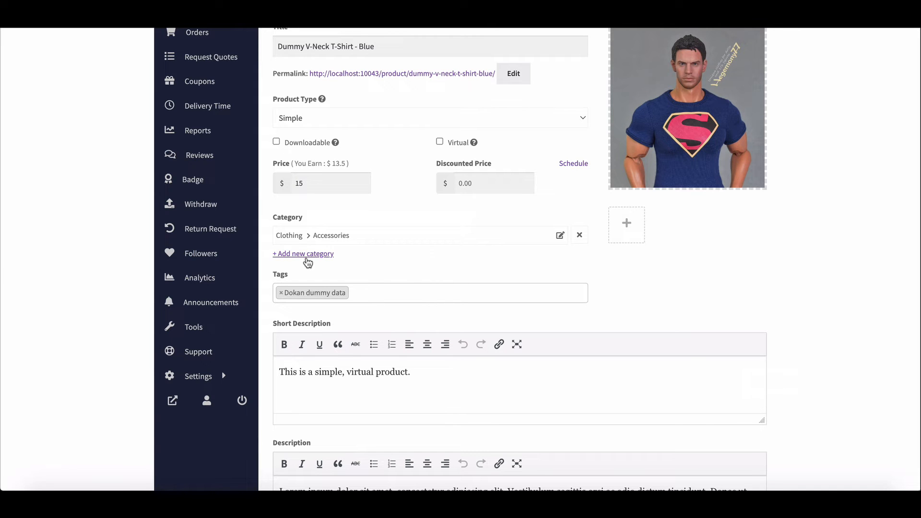
# - Add Clothing › Round Neck › T-Shirt as a second category and save the product
pyautogui.click(303, 254)
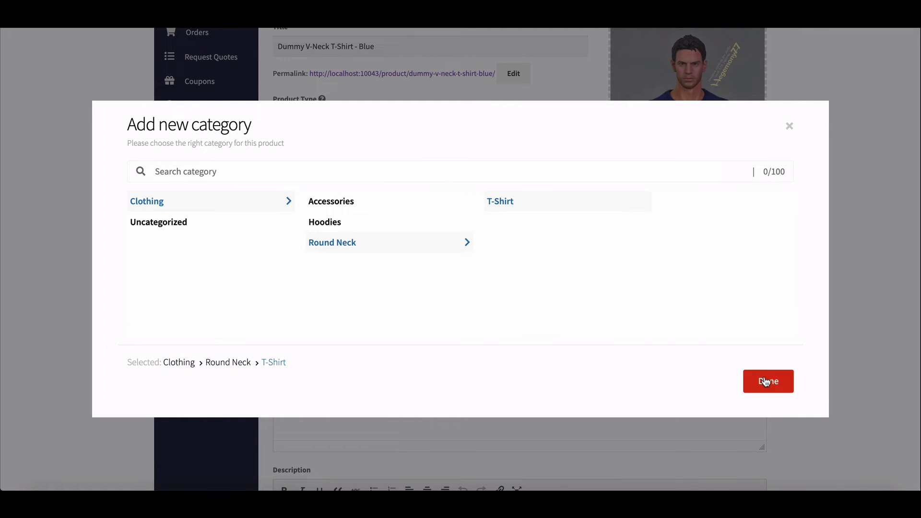
pyautogui.click(768, 382)
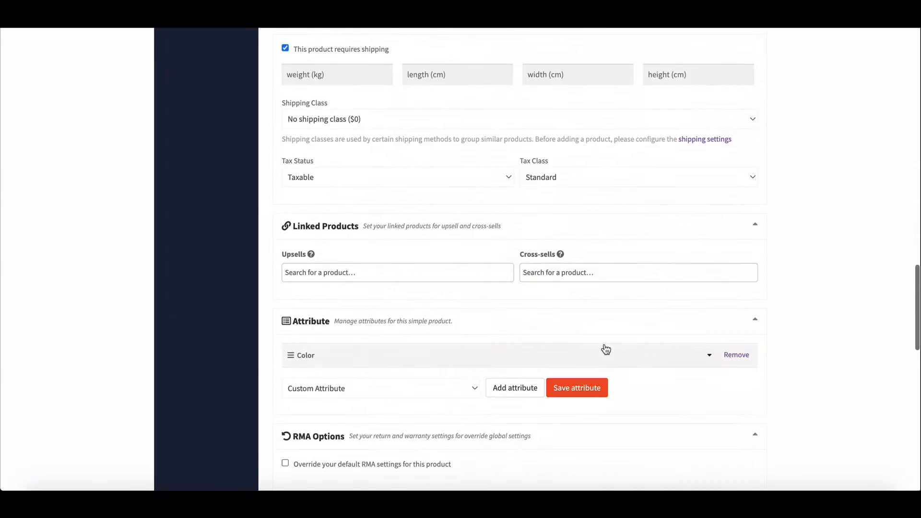
pyautogui.click(575, 387)
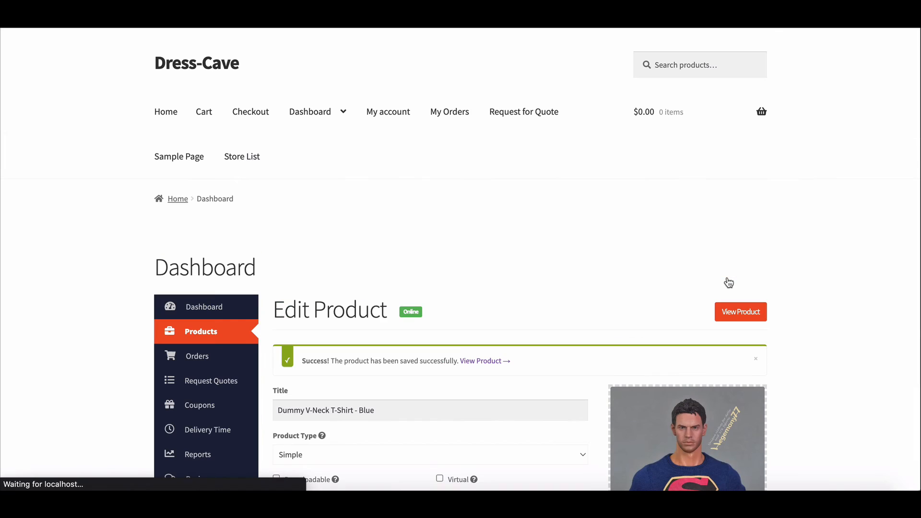
# - View the product page and confirm categories Accessories, Clothing, Round Neck, T-Shirt
pyautogui.click(740, 312)
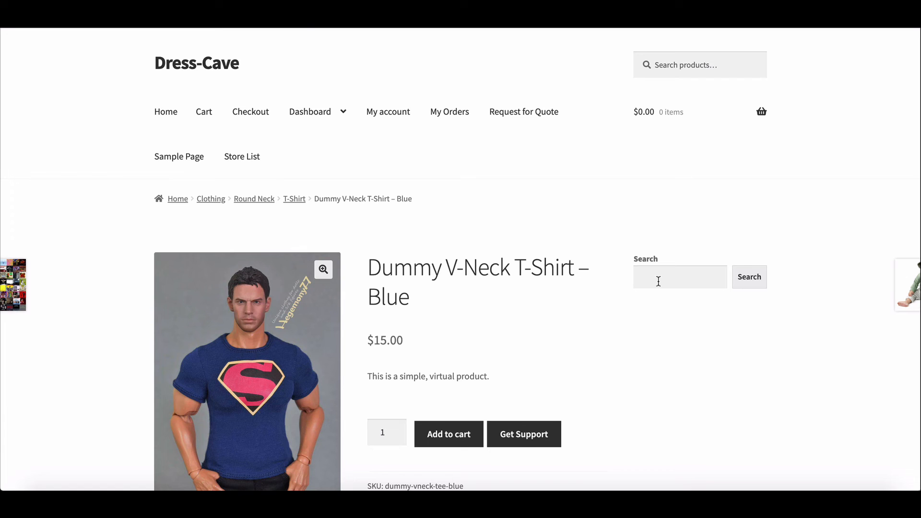
pyautogui.click(749, 277)
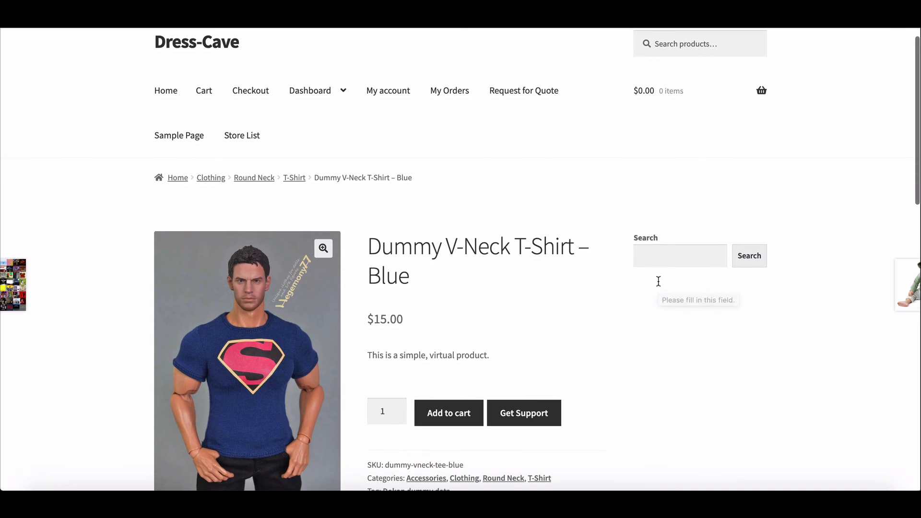
pyautogui.scroll(-3)
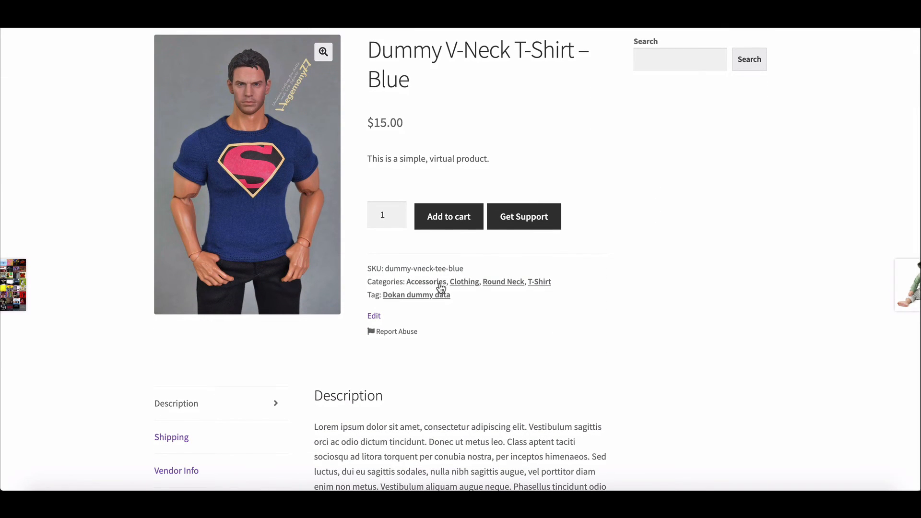
pyautogui.moveTo(519, 285)
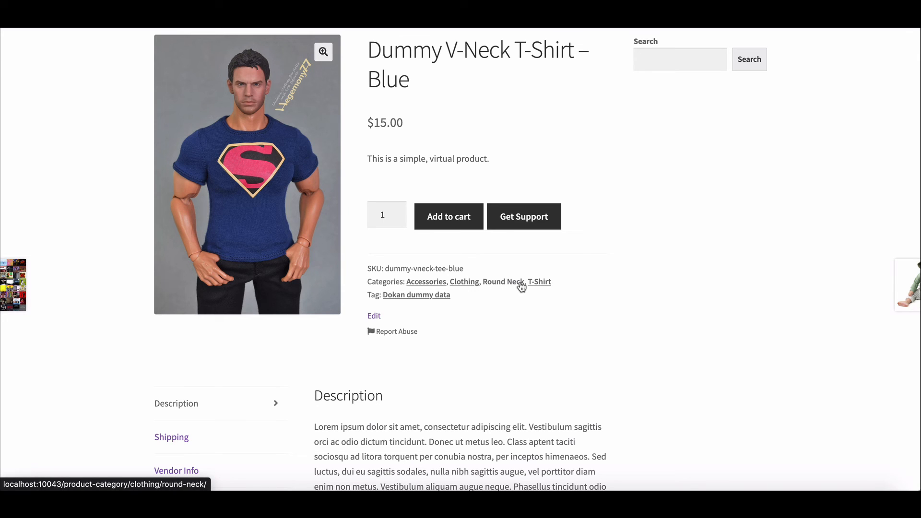
pyautogui.moveTo(426, 282)
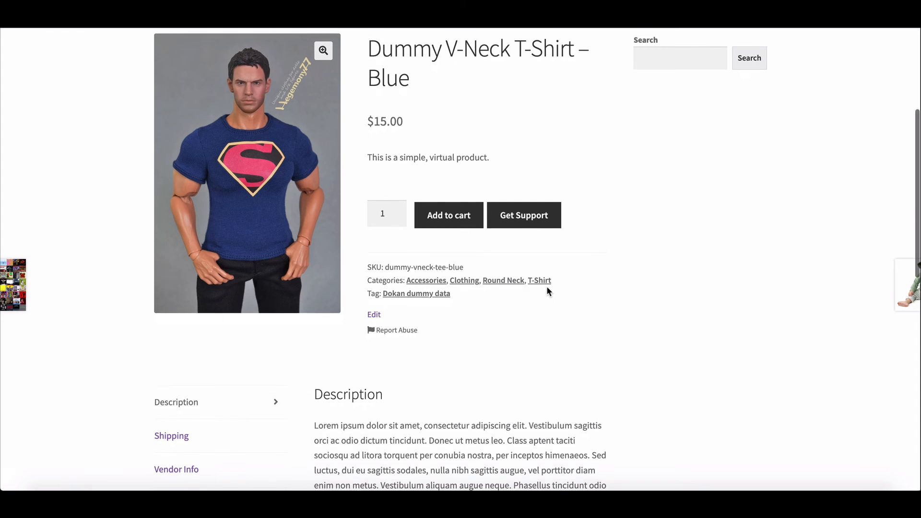
pyautogui.scroll(-3)
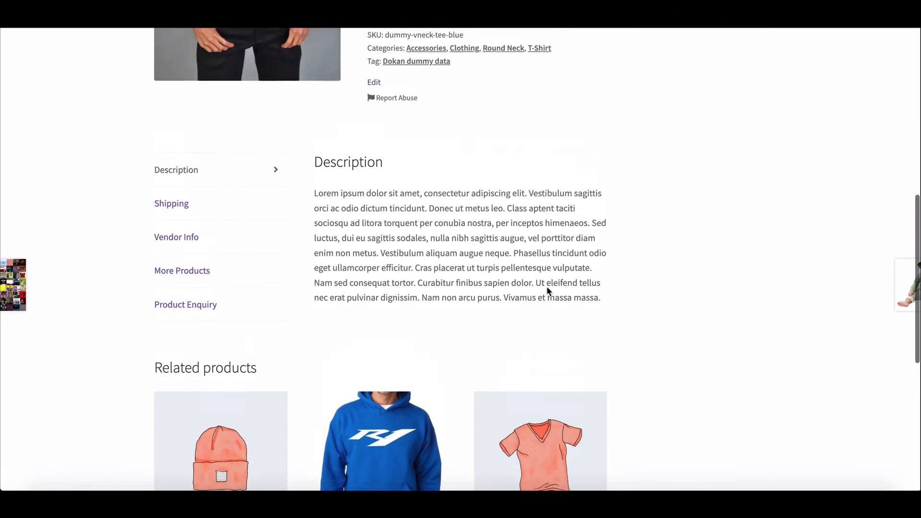
pyautogui.scroll(3)
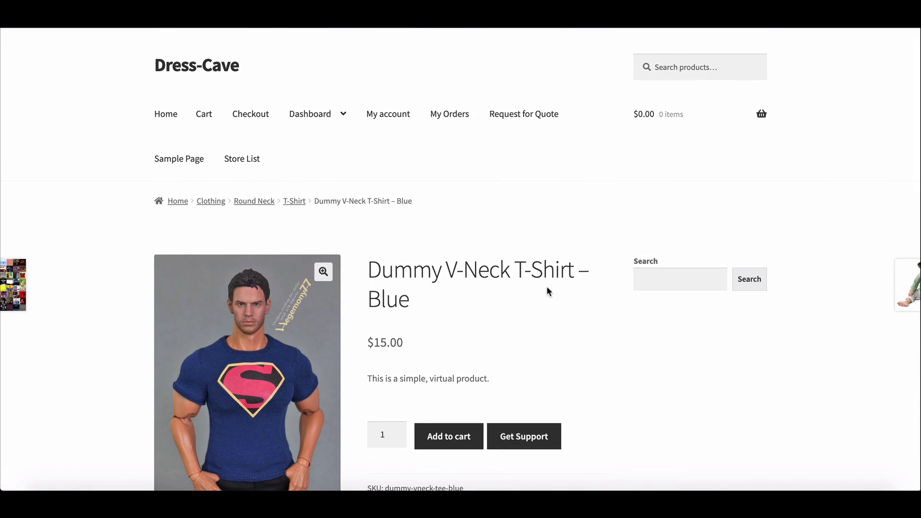
pyautogui.scroll(-3)
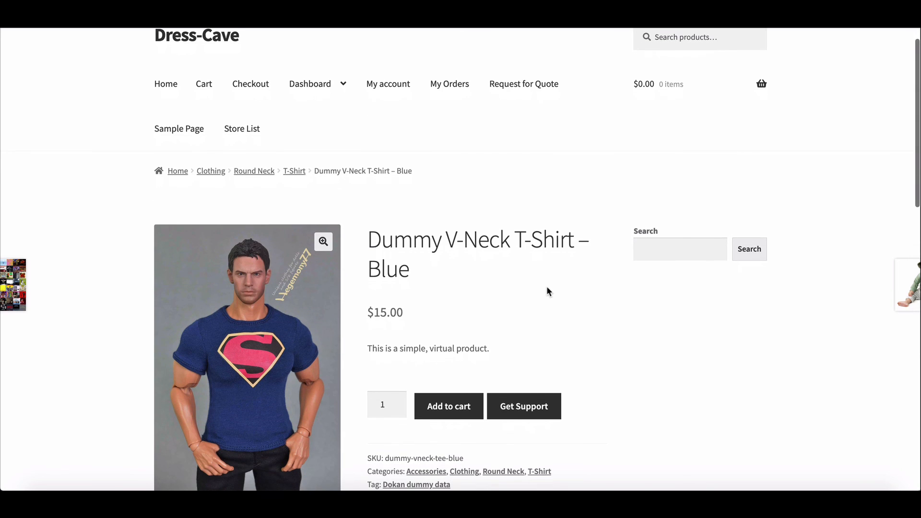
pyautogui.scroll(-3)
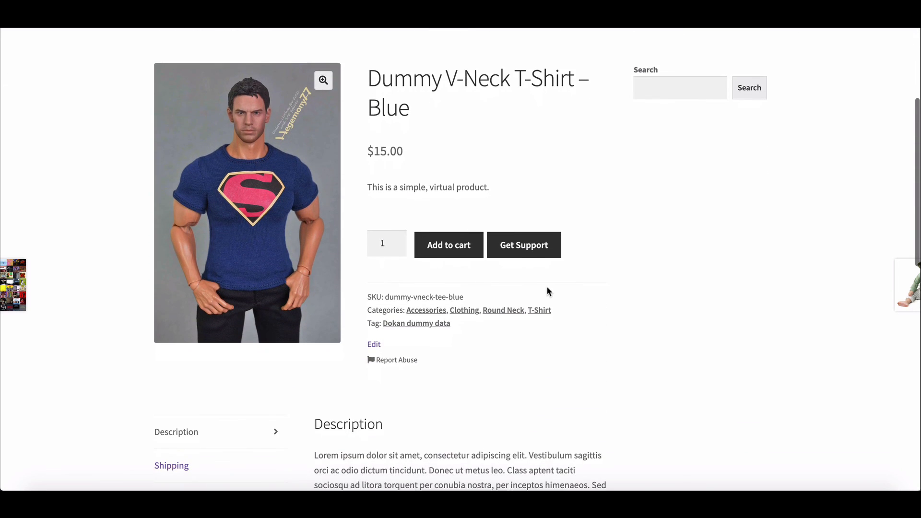